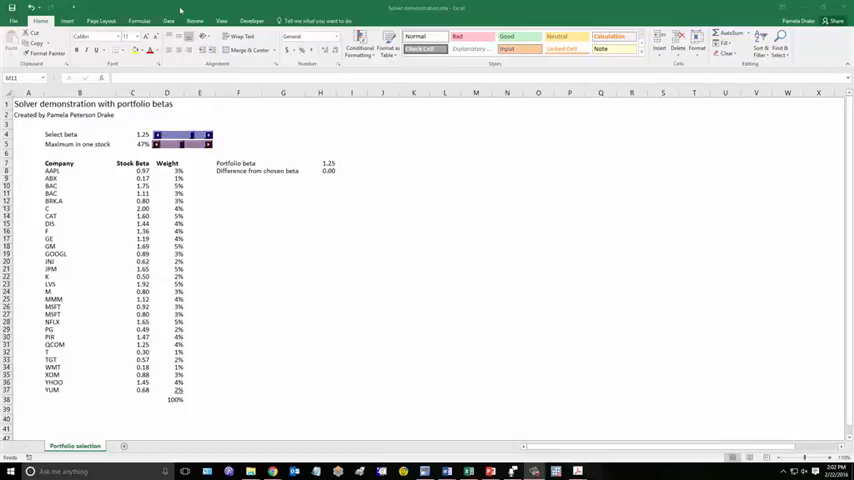
Step: Switch to the Data tab to show Solver for the portfolio beta sheet
{"action": "left_click", "coordinate": [475, 194]}
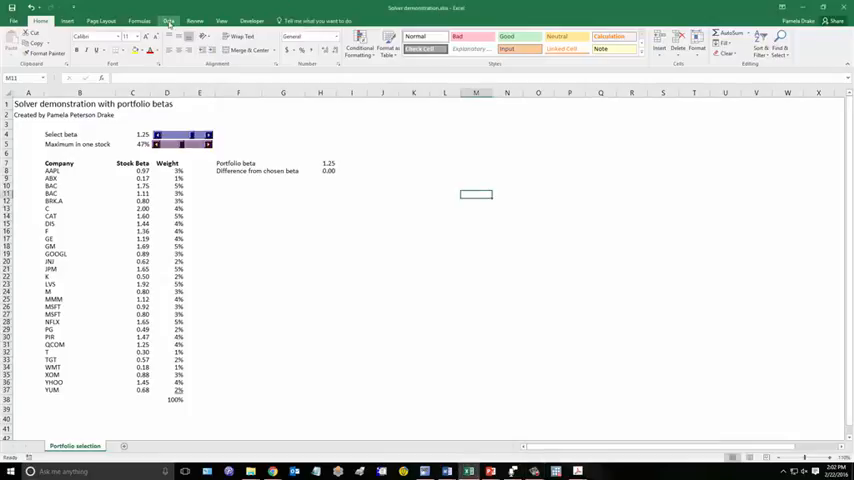
{"action": "left_click", "coordinate": [169, 21]}
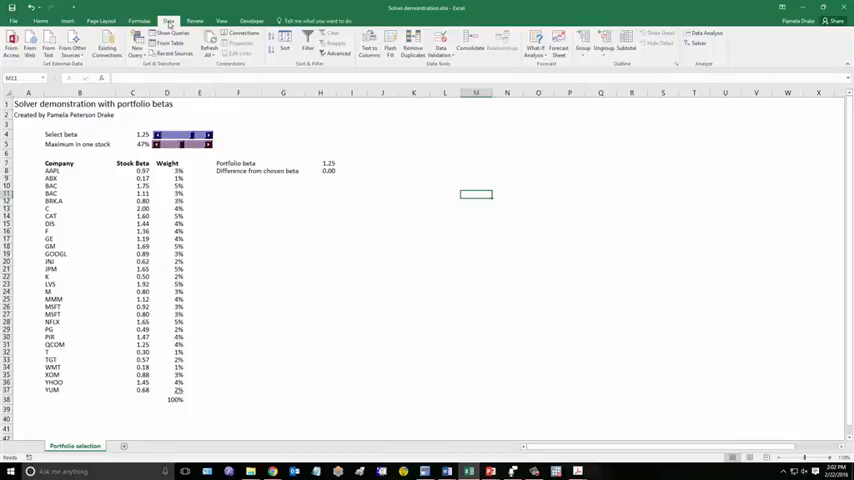
{"action": "mouse_move", "coordinate": [555, 228]}
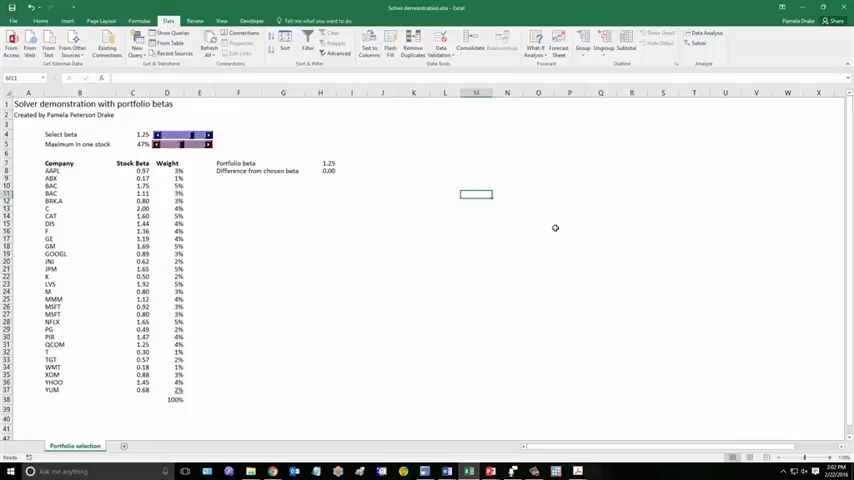
{"action": "mouse_move", "coordinate": [152, 298]}
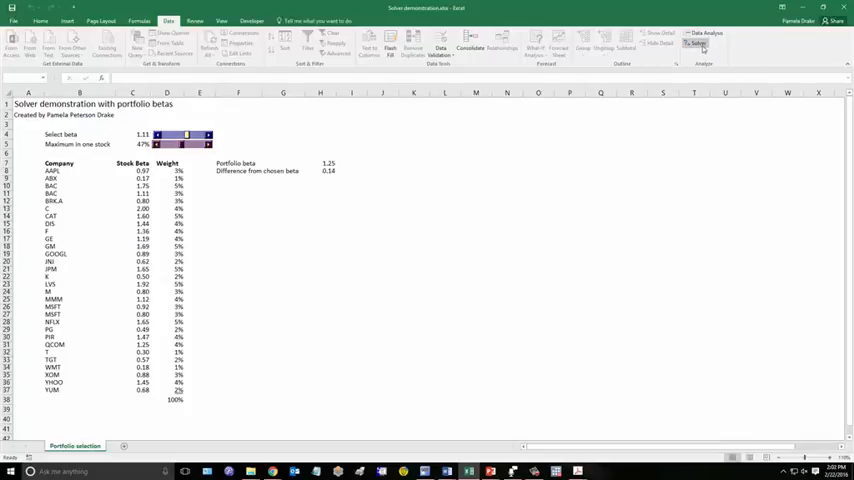
Step: Run Solver setting $H$8 to 0 by changing $D$8:$D$37 with GRG Nonlinear
{"action": "left_click", "coordinate": [698, 43]}
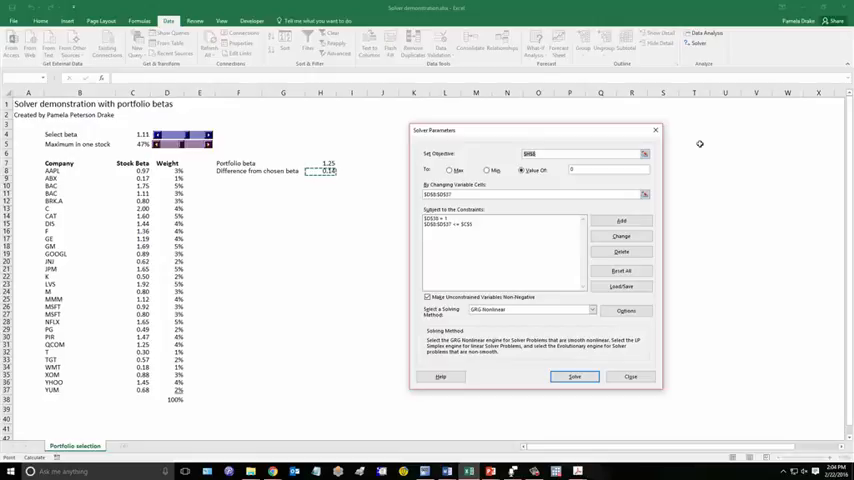
{"action": "left_click", "coordinate": [575, 376]}
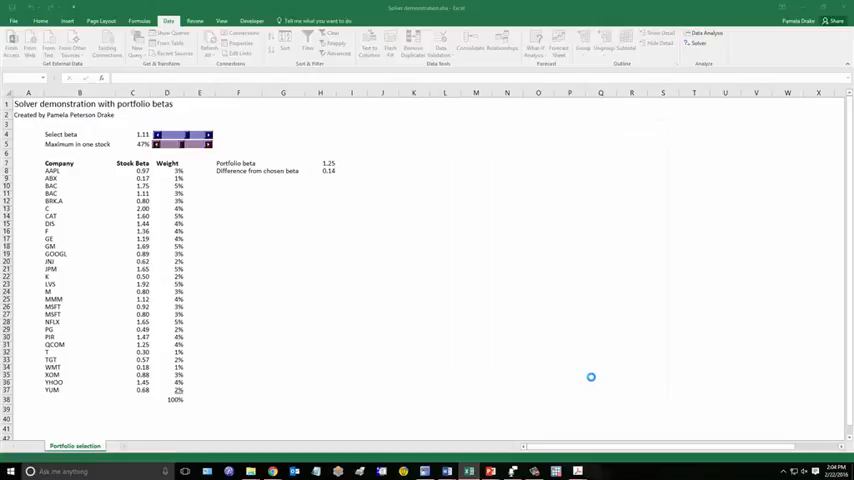
Step: Keep Solver's solution for beta 1.11 and show weights D8:D37 to one decimal
{"action": "left_click", "coordinate": [698, 45]}
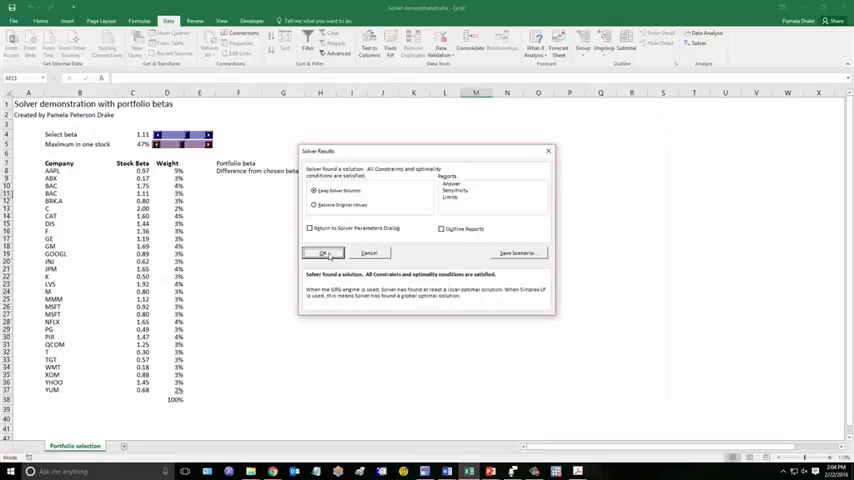
{"action": "left_click", "coordinate": [324, 252]}
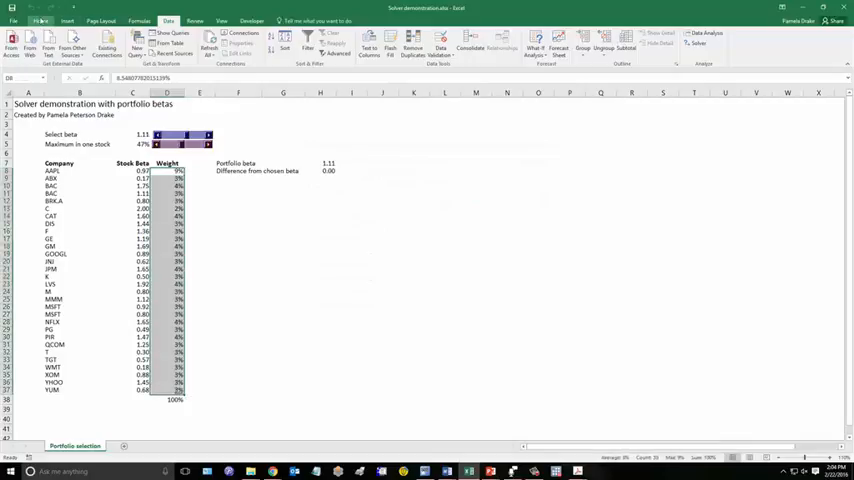
{"action": "left_click", "coordinate": [40, 21]}
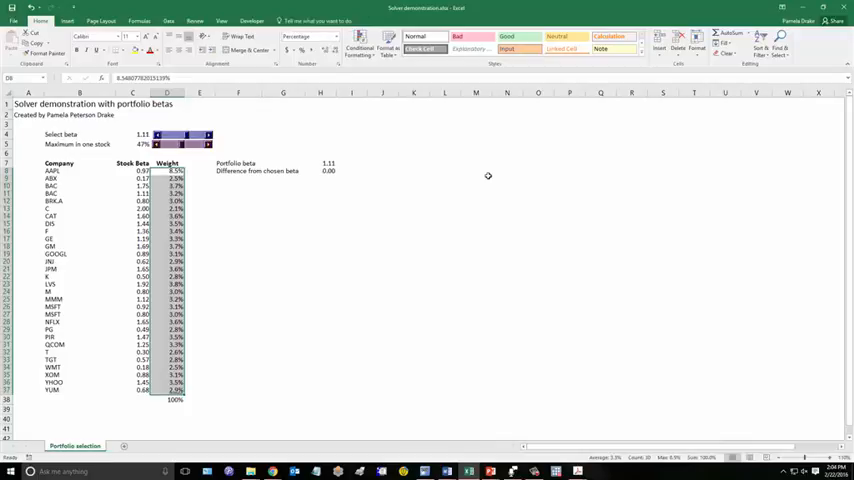
{"action": "left_click", "coordinate": [475, 176]}
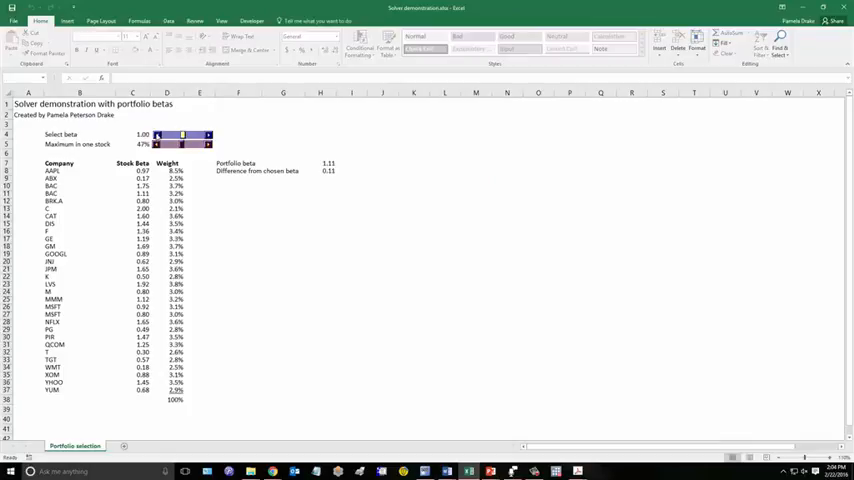
{"action": "mouse_move", "coordinate": [398, 193]}
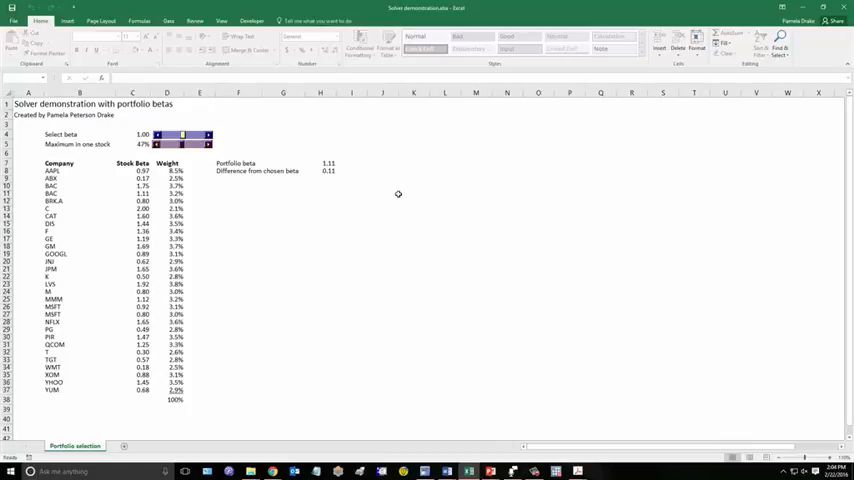
{"action": "mouse_move", "coordinate": [297, 33]}
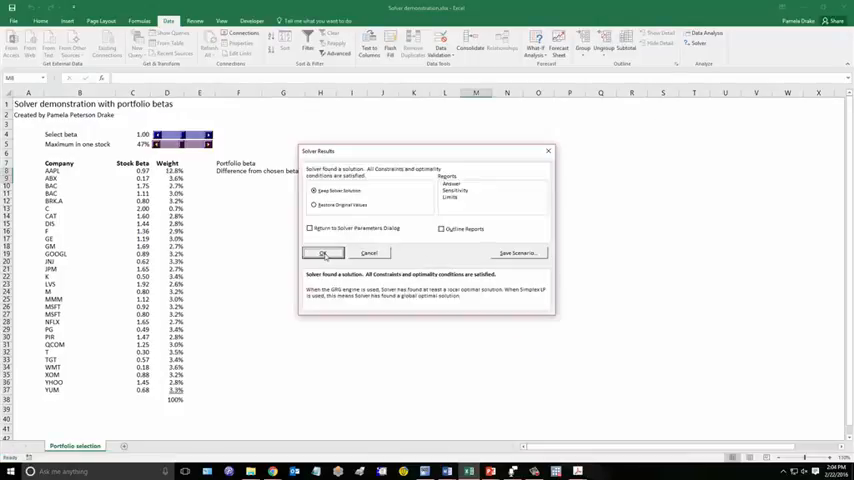
Step: Keep the re-solved weights for the 1.00 target beta
{"action": "left_click", "coordinate": [324, 252]}
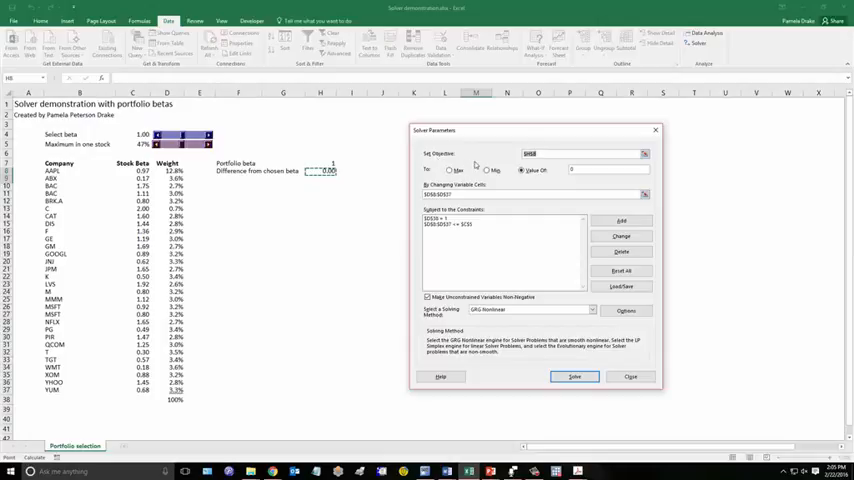
{"action": "mouse_move", "coordinate": [543, 188]}
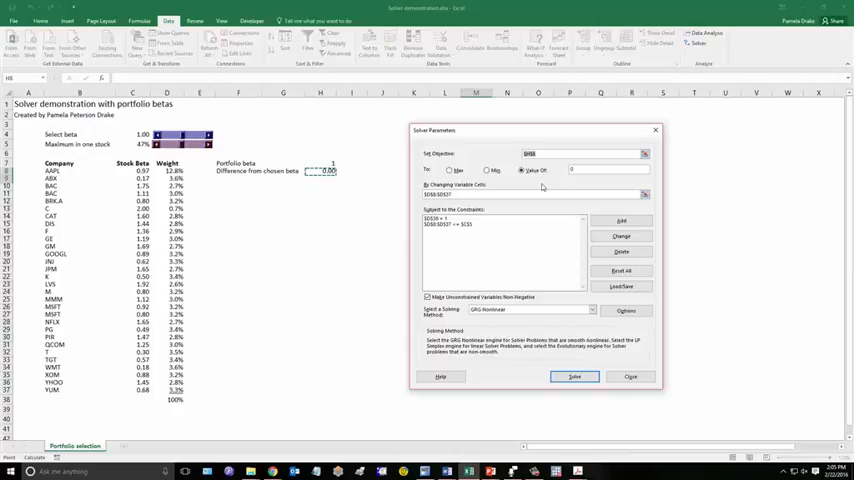
{"action": "mouse_move", "coordinate": [545, 185]}
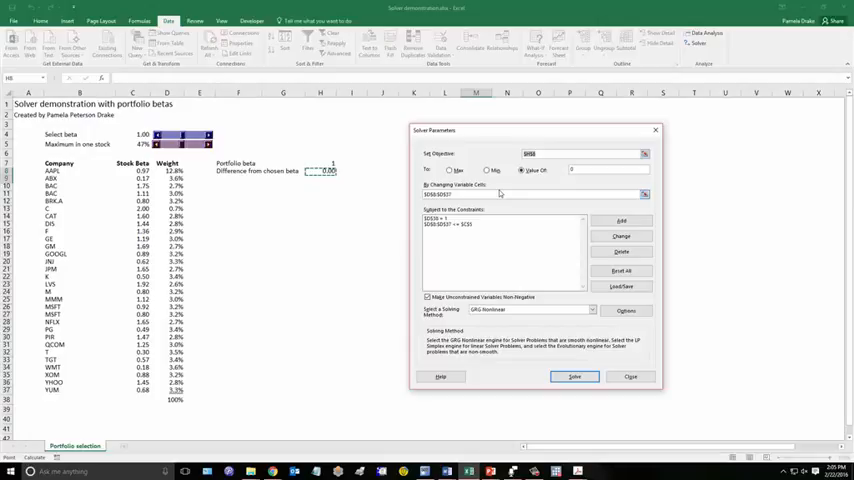
{"action": "mouse_move", "coordinate": [535, 191]}
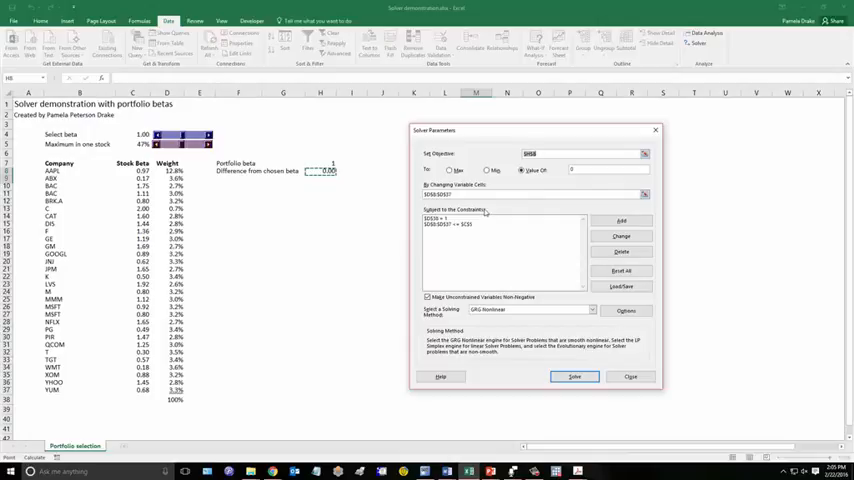
{"action": "mouse_move", "coordinate": [490, 223]}
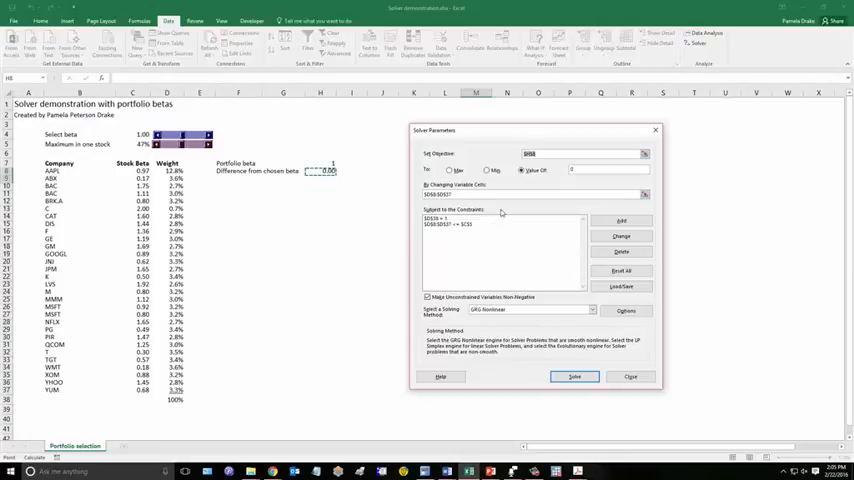
{"action": "mouse_move", "coordinate": [530, 240]}
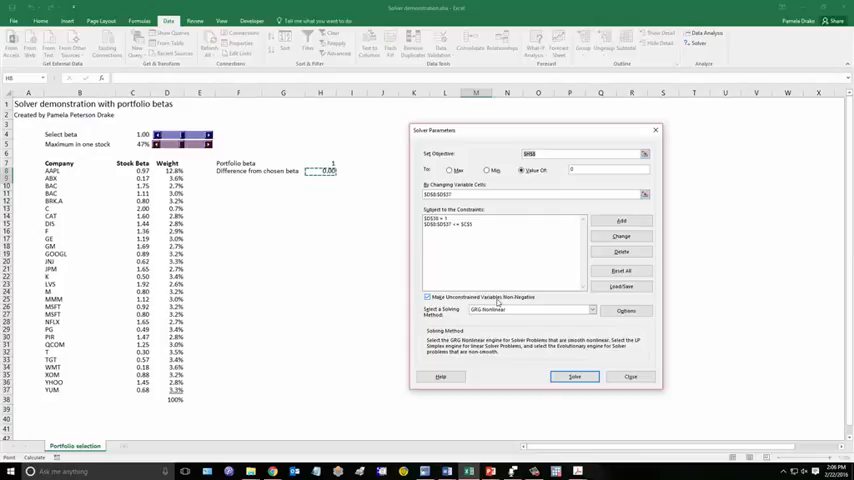
{"action": "mouse_move", "coordinate": [530, 304]}
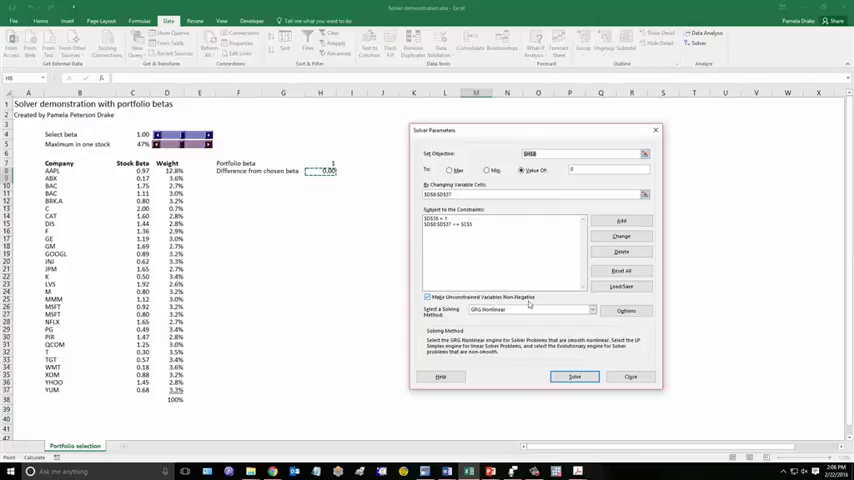
{"action": "mouse_move", "coordinate": [534, 258]}
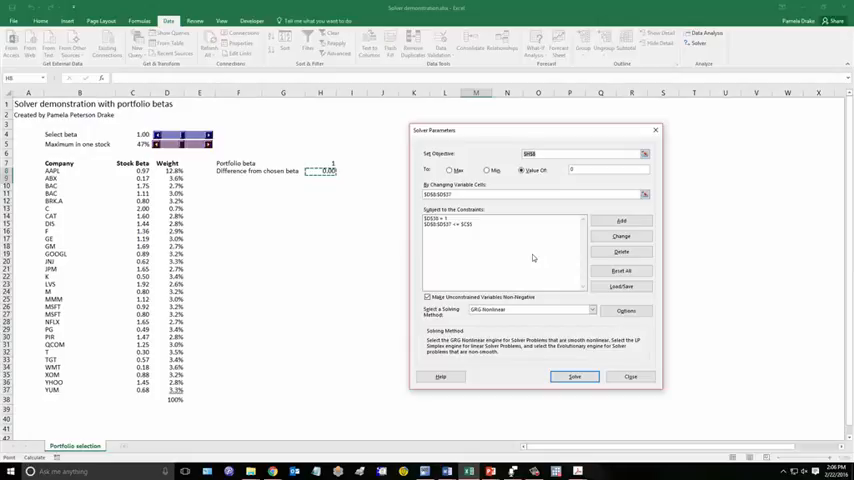
{"action": "mouse_move", "coordinate": [512, 272]}
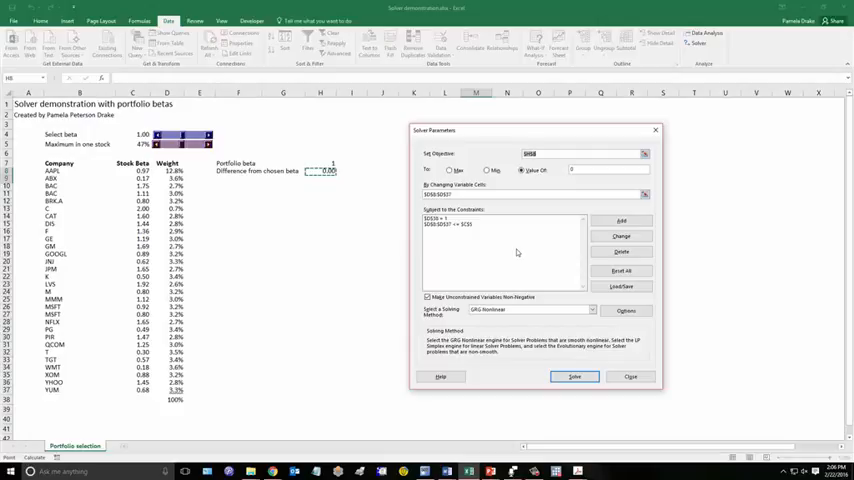
{"action": "mouse_move", "coordinate": [473, 214]}
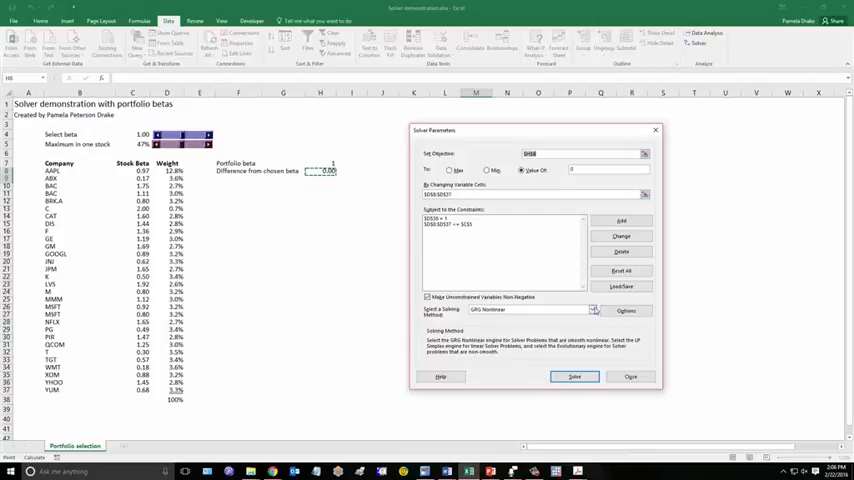
{"action": "left_click", "coordinate": [592, 310]}
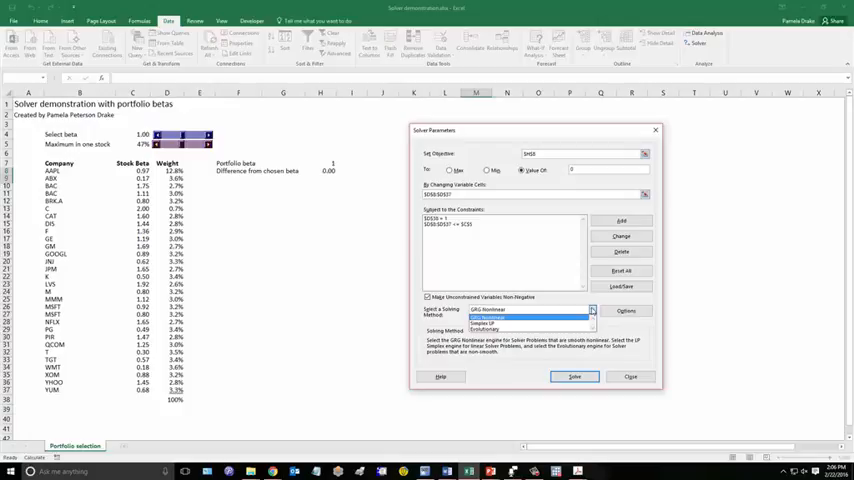
{"action": "left_click", "coordinate": [487, 318]}
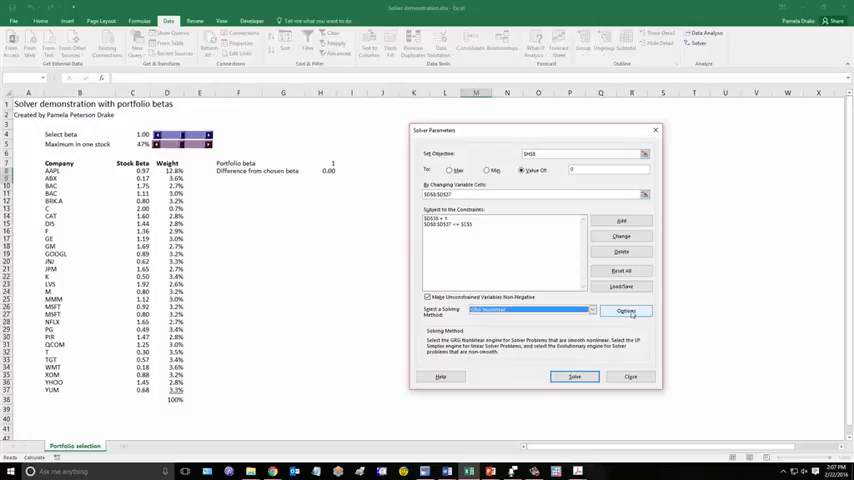
Step: Review Solver's All Methods options, accept them, and run Solve
{"action": "left_click", "coordinate": [627, 311]}
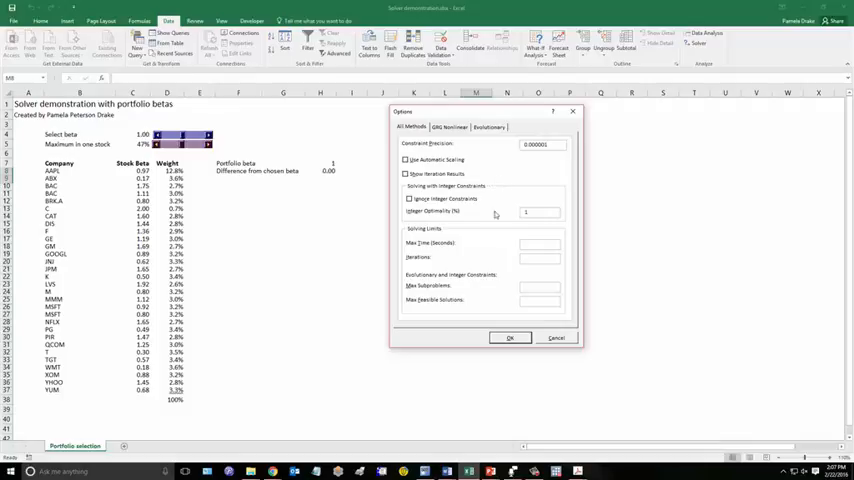
{"action": "mouse_move", "coordinate": [488, 212]}
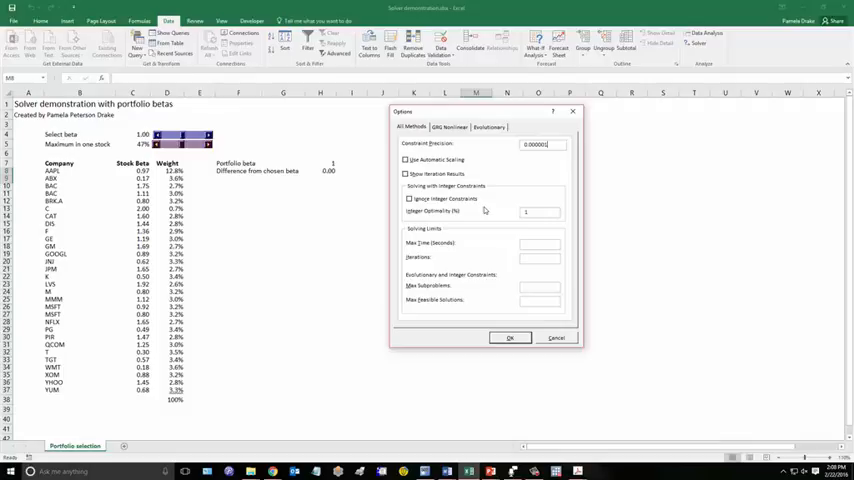
{"action": "mouse_move", "coordinate": [490, 327]}
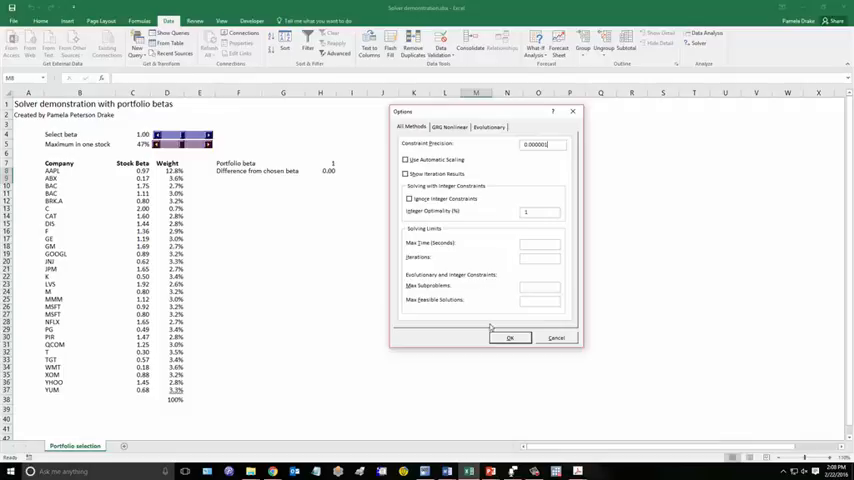
{"action": "left_click", "coordinate": [510, 338]}
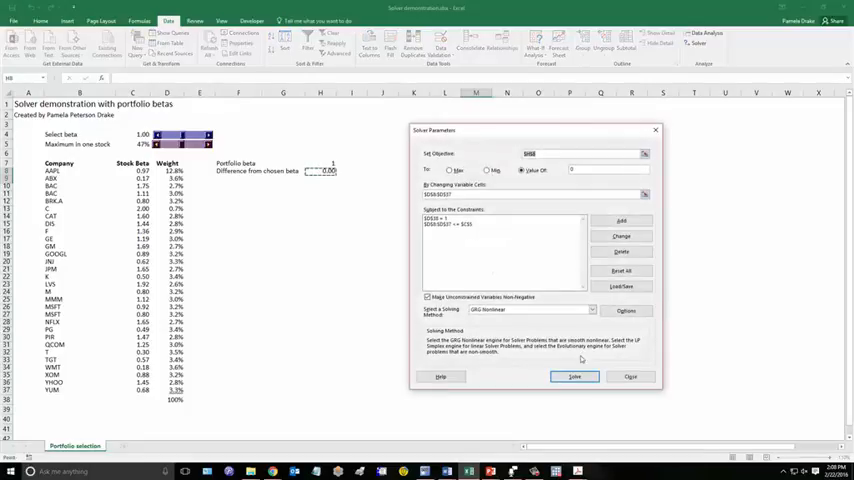
{"action": "left_click", "coordinate": [574, 377]}
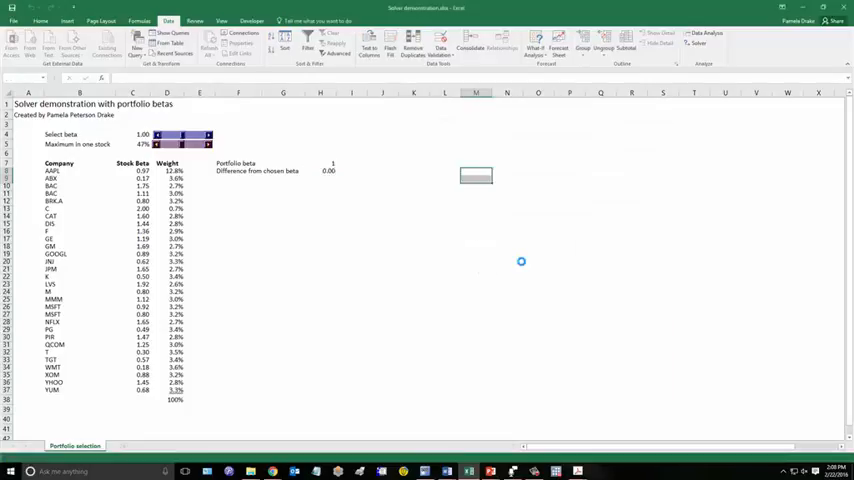